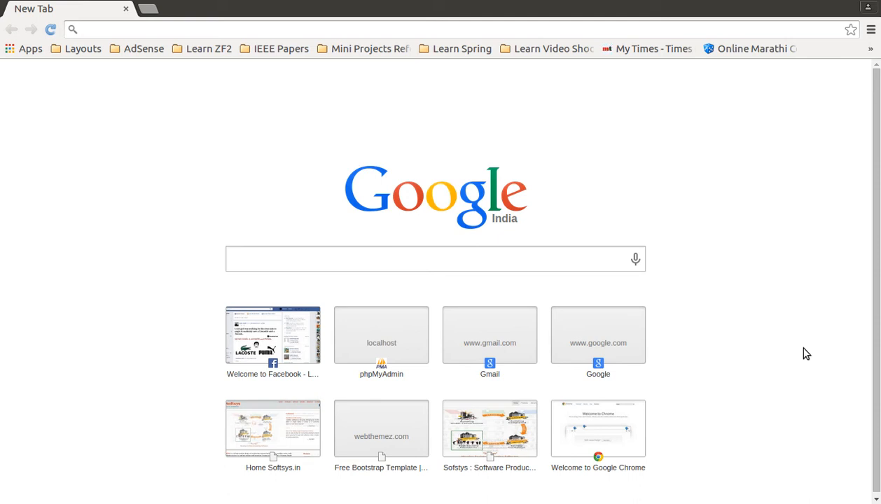
mouse_move(801, 318)
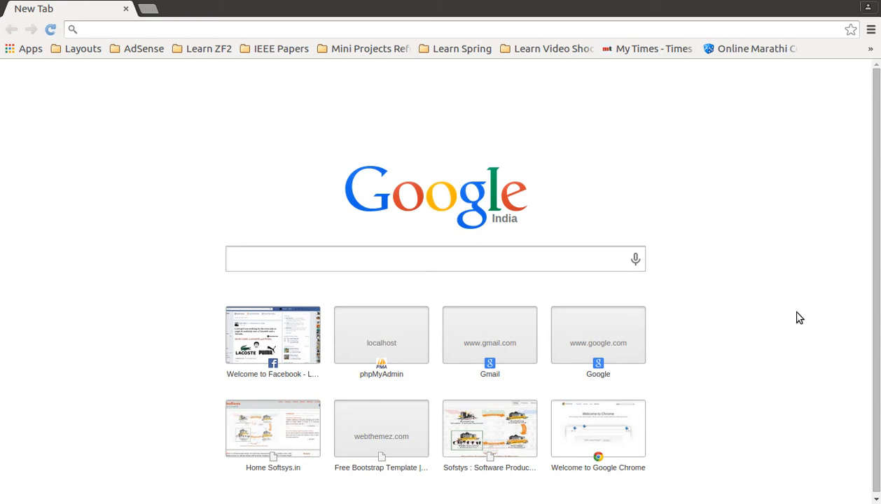
mouse_move(313, 96)
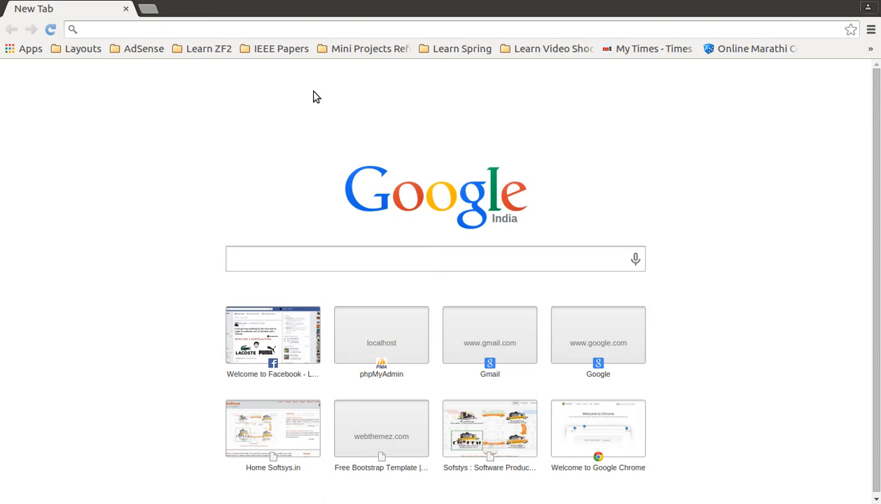
mouse_move(177, 174)
type("http://")
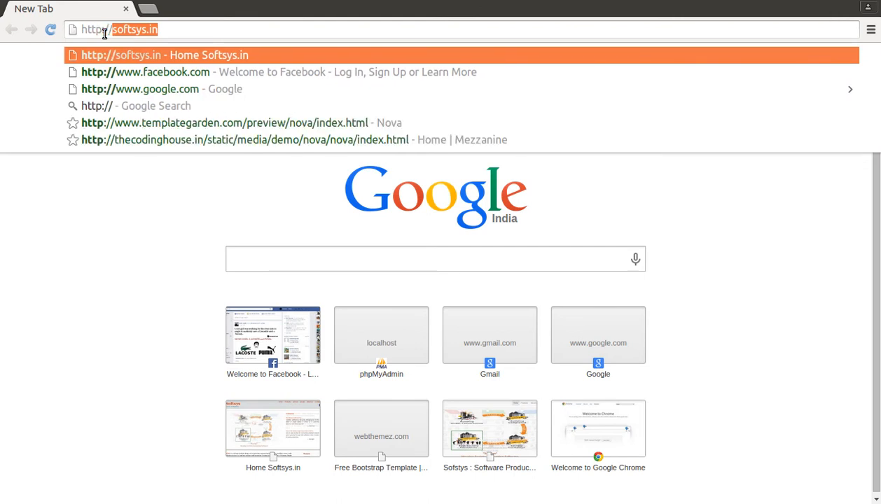
Enter localhost/phpmyadmin in the Chrome address bar to reach the local phpMyAdmin.
type("localhost")
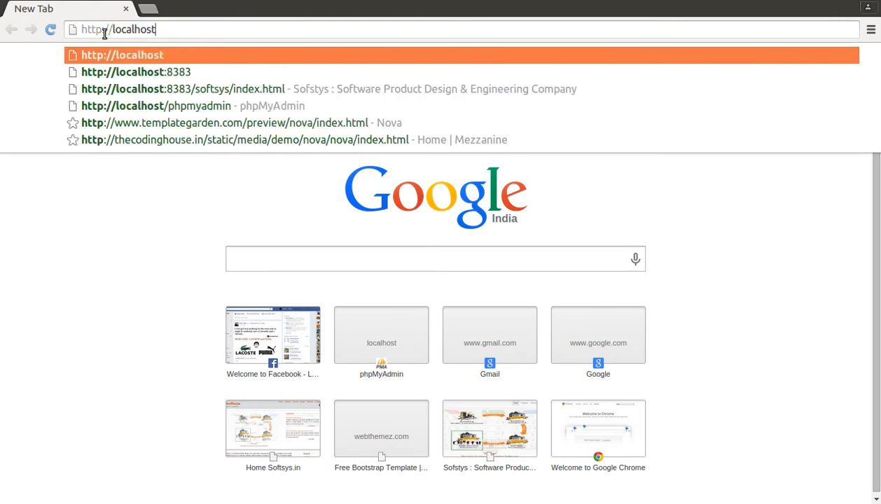
type("/")
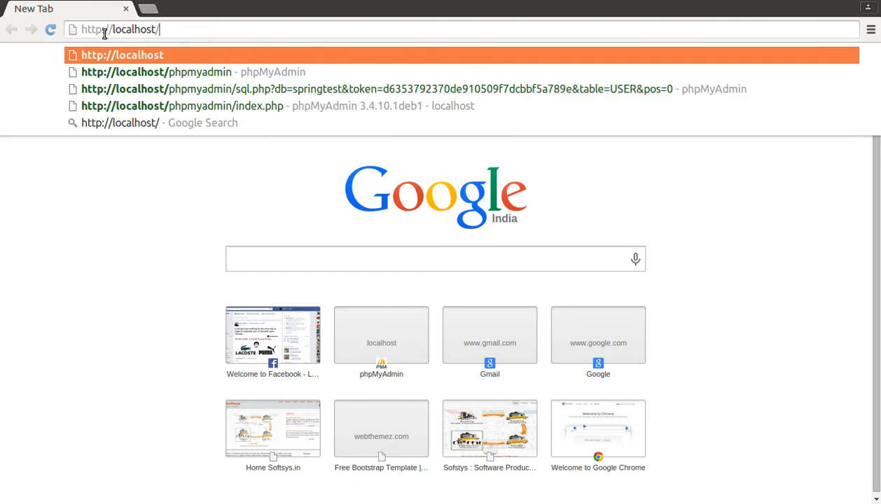
type("phpmyadmin")
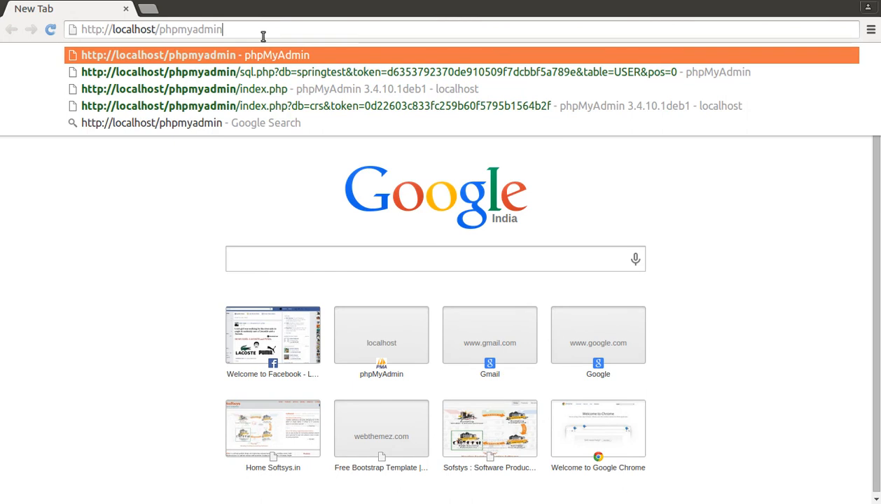
mouse_move(193, 32)
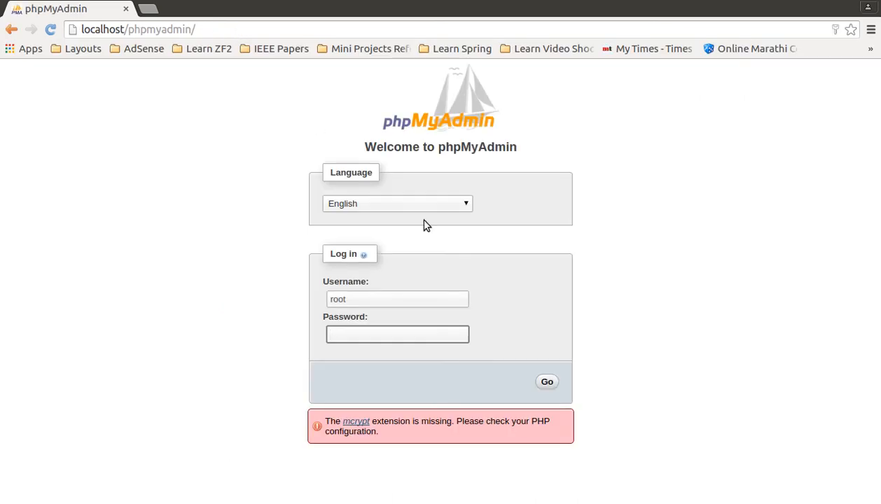
left_click(398, 334)
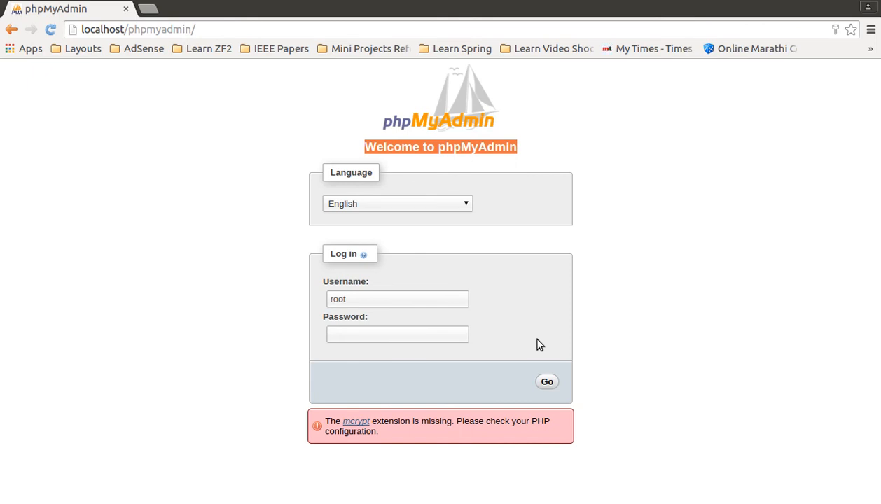
mouse_move(213, 110)
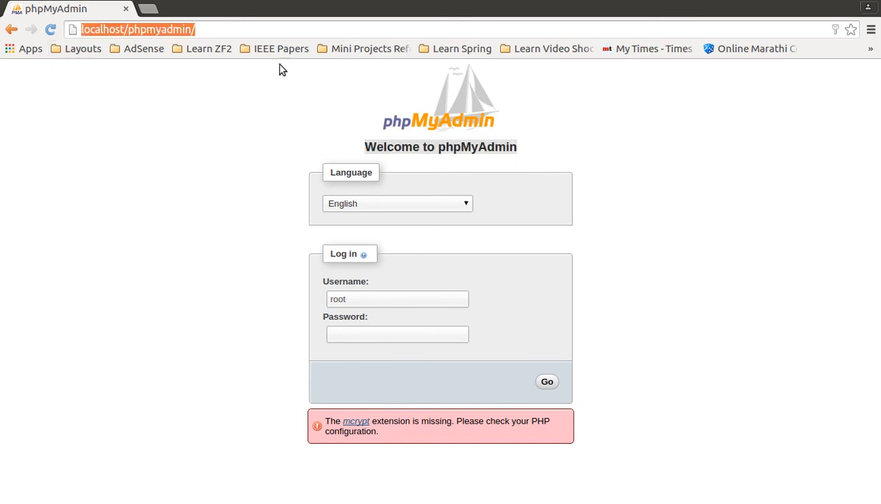
mouse_move(240, 263)
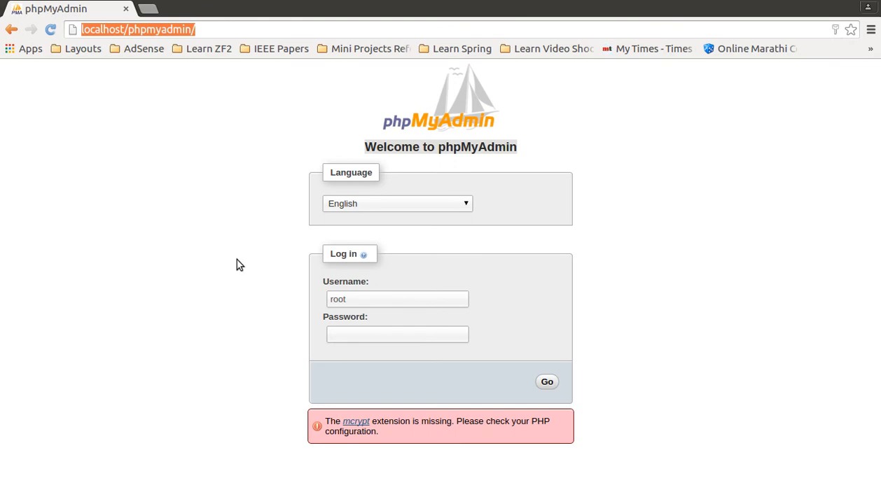
mouse_move(223, 277)
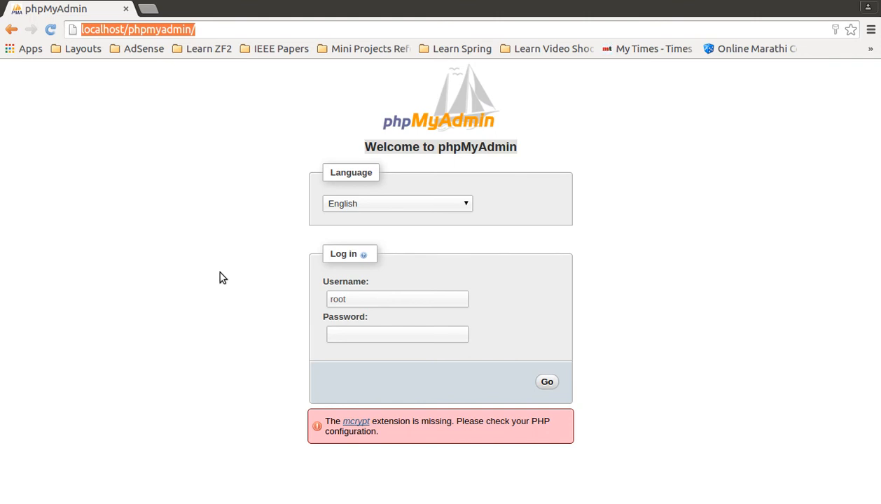
left_click(206, 30)
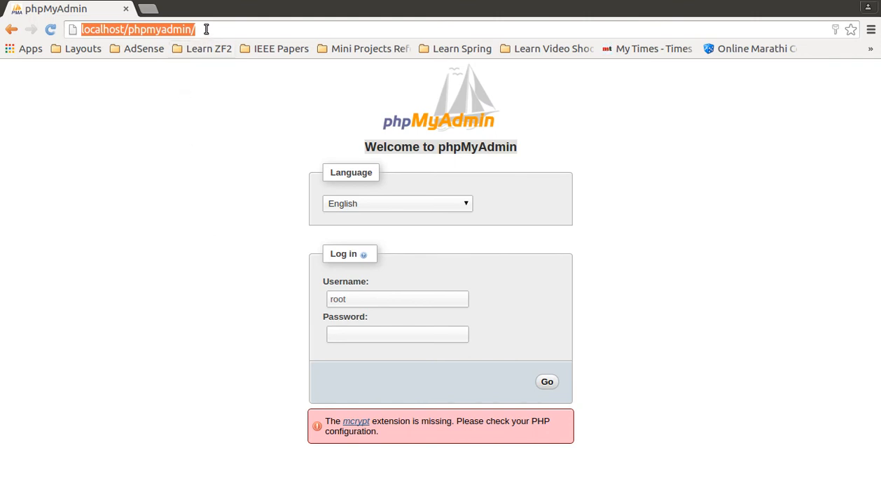
mouse_move(219, 287)
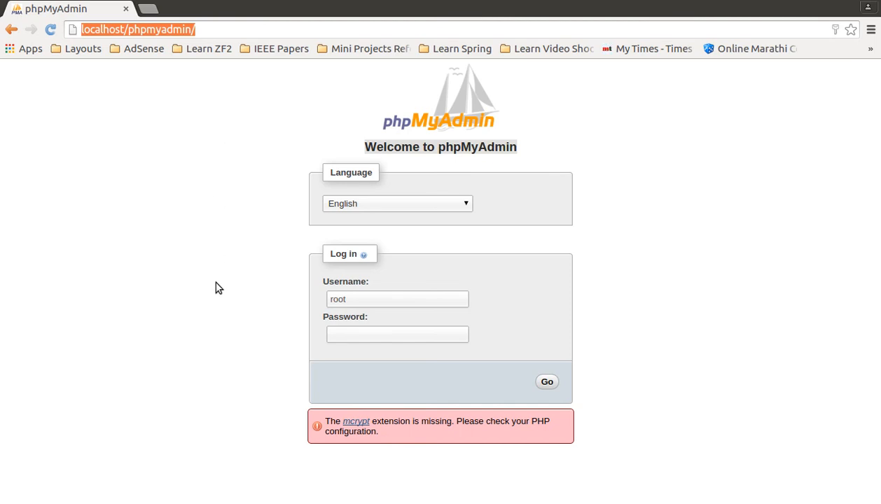
mouse_move(218, 291)
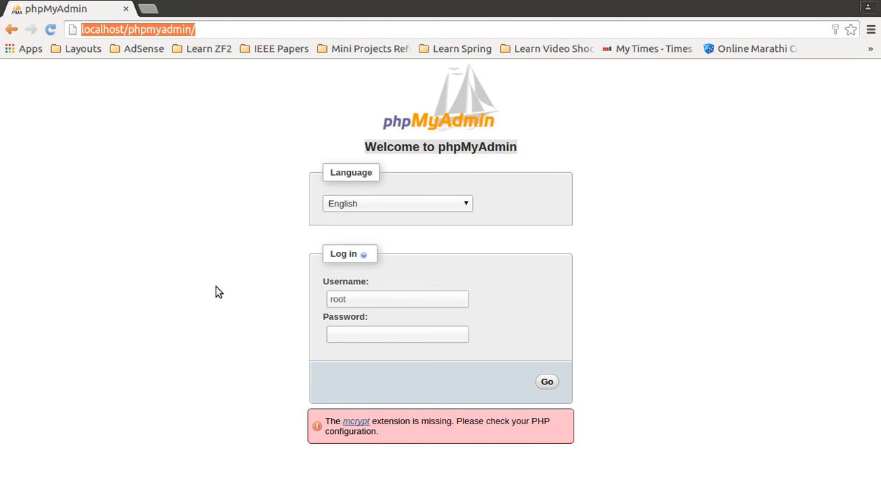
mouse_move(280, 378)
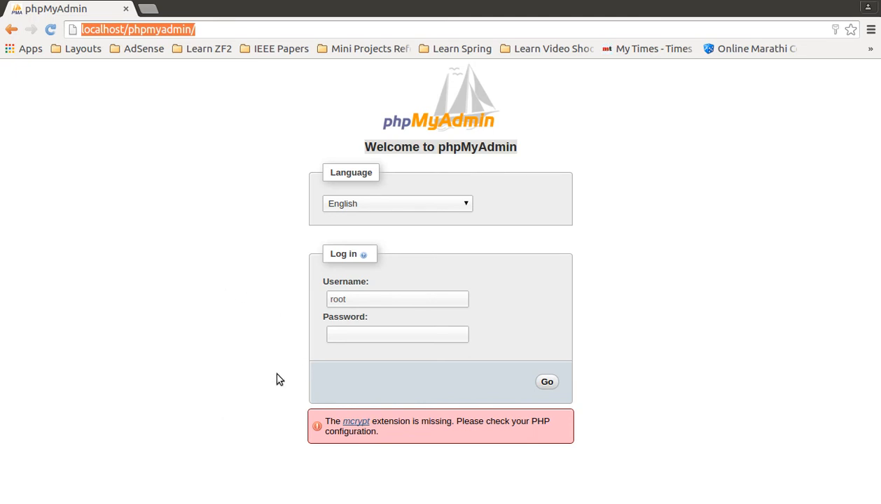
mouse_move(305, 319)
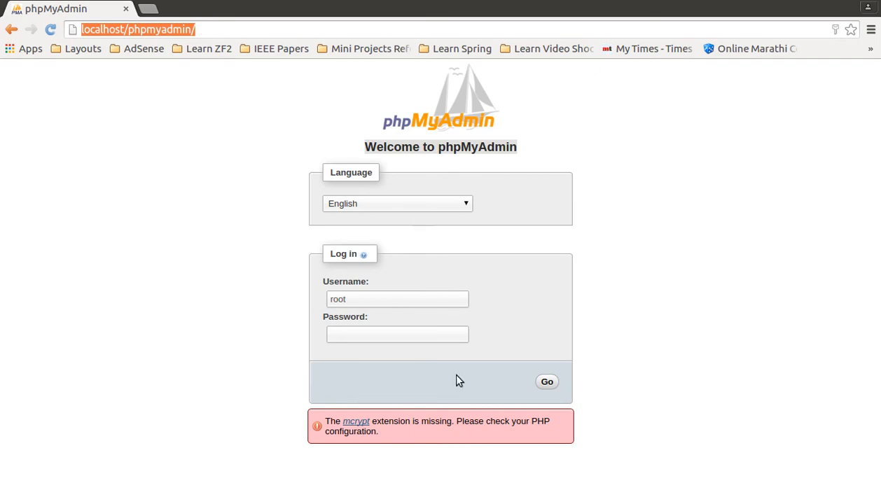
mouse_move(627, 388)
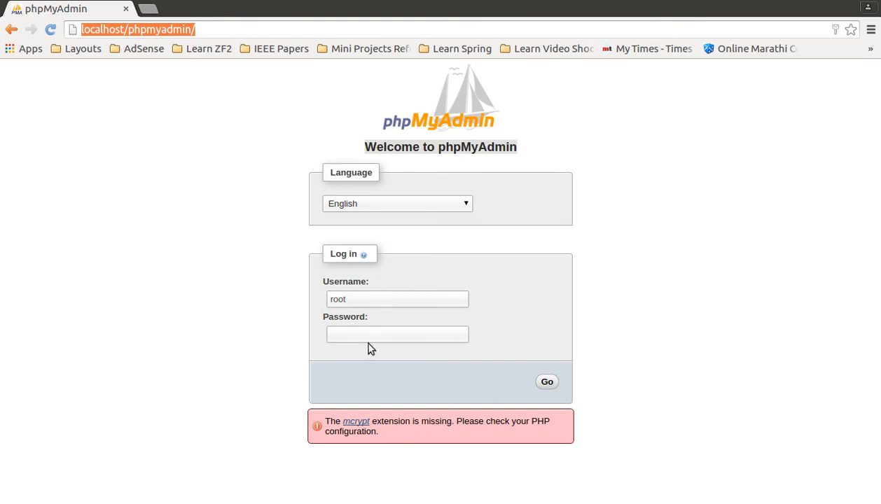
Log in to phpMyAdmin as root and land on the server home page.
left_click(397, 333)
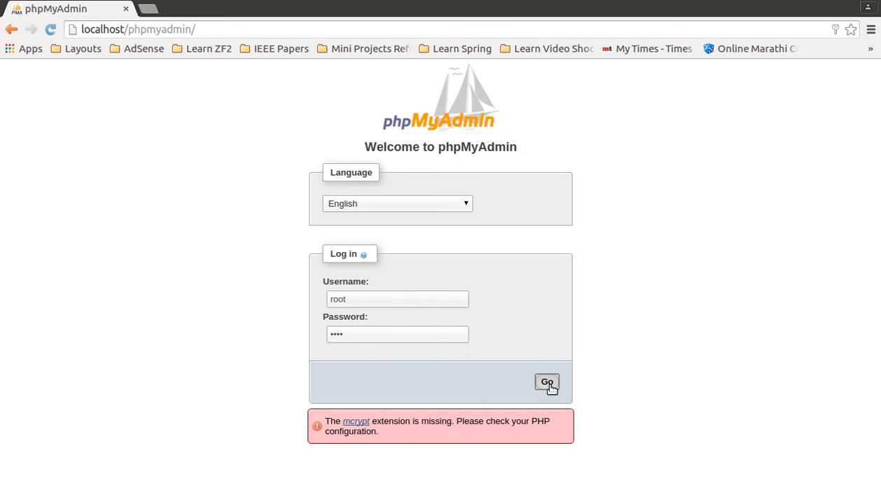
left_click(546, 384)
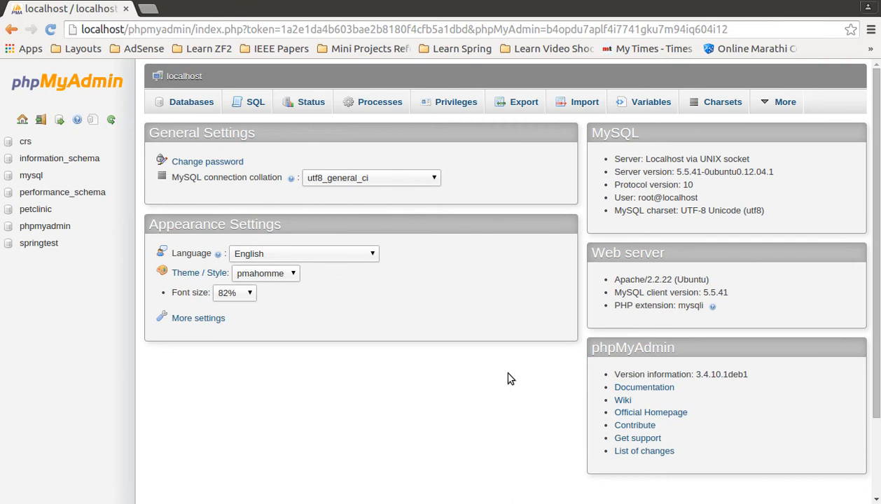
mouse_move(418, 375)
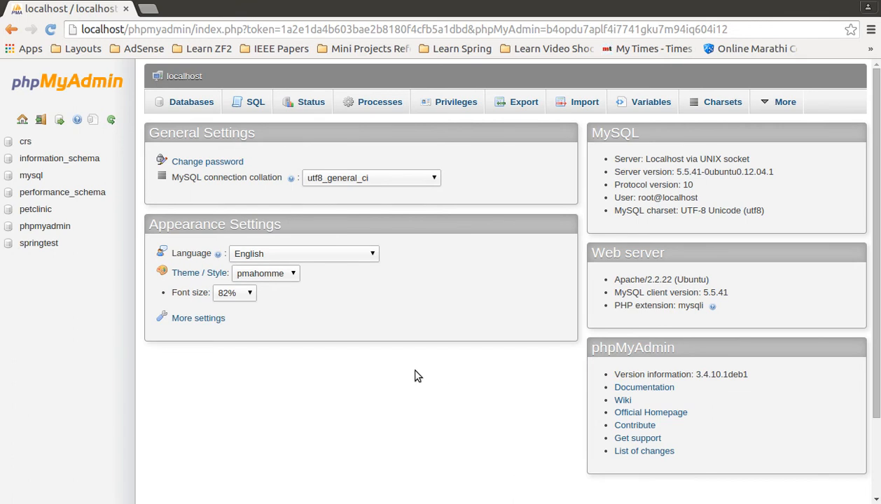
mouse_move(589, 98)
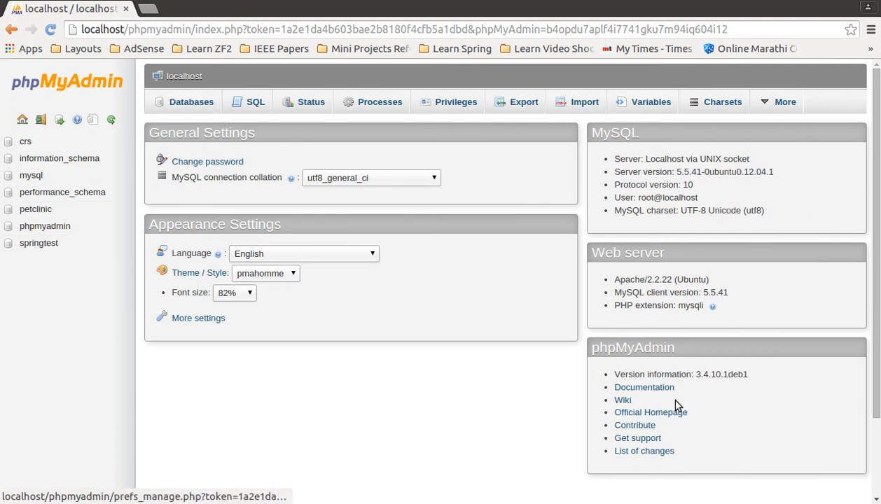
mouse_move(507, 420)
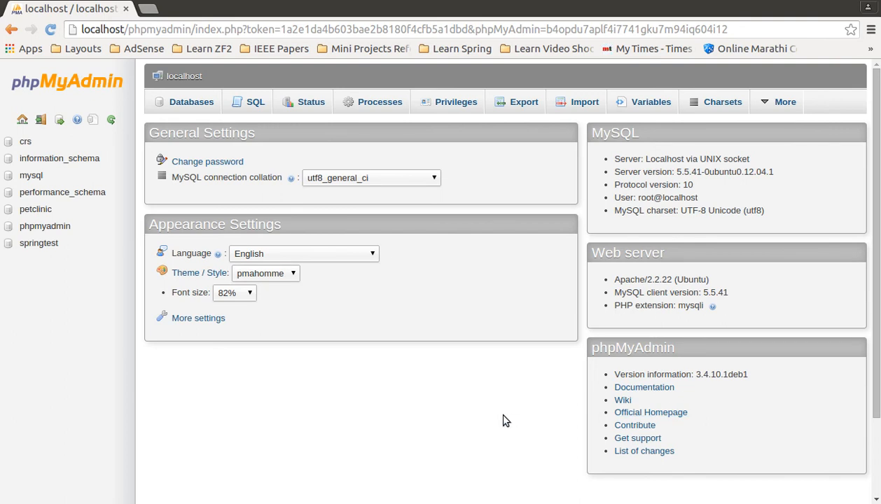
mouse_move(487, 422)
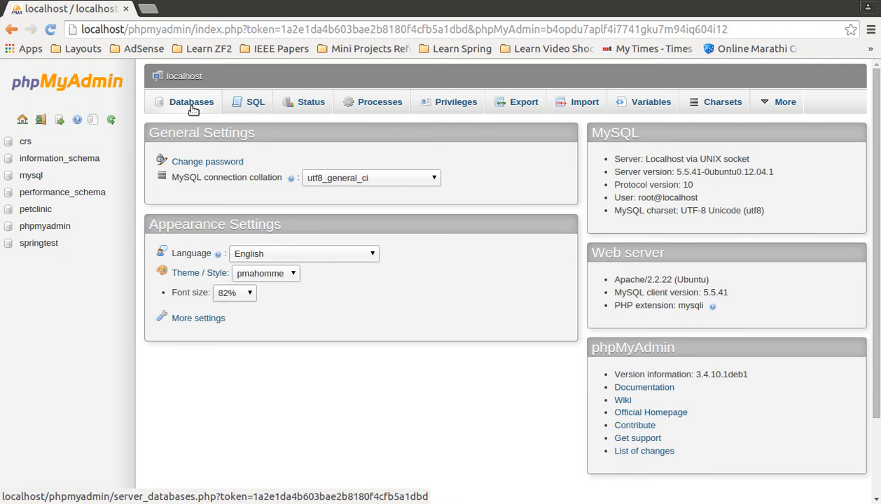
From the Databases list, create a new database named testdatabase.
left_click(191, 101)
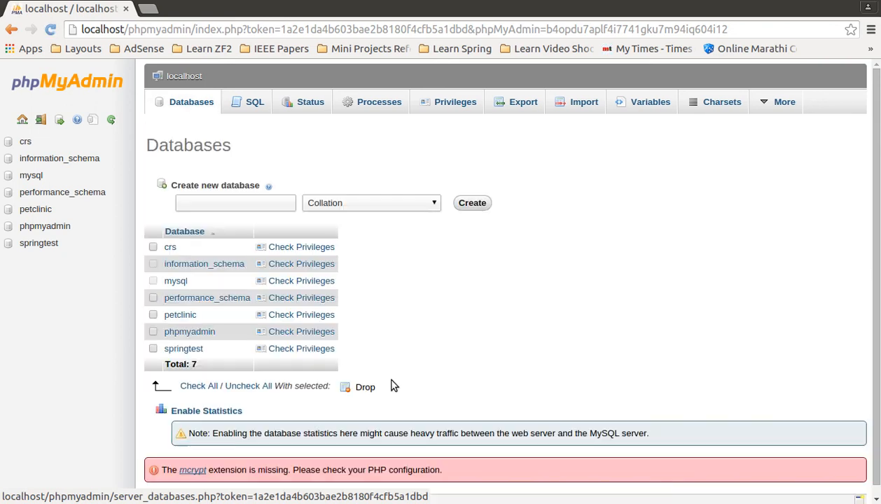
left_click(235, 202)
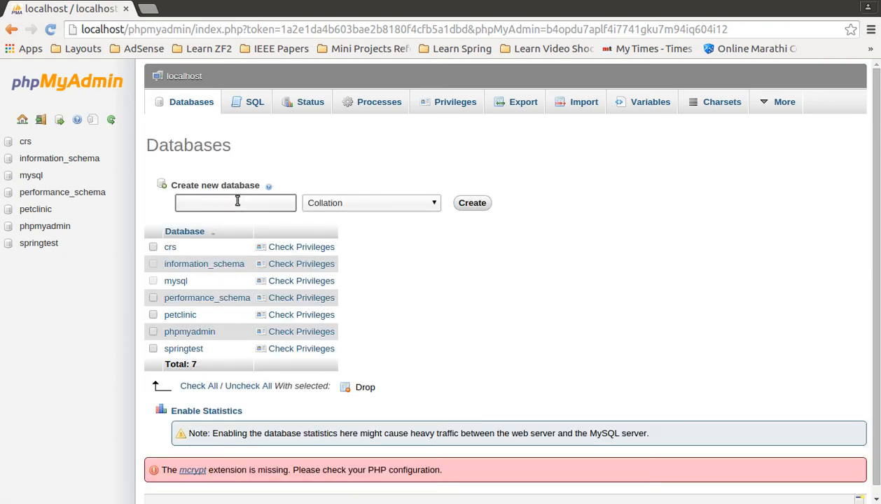
type("t")
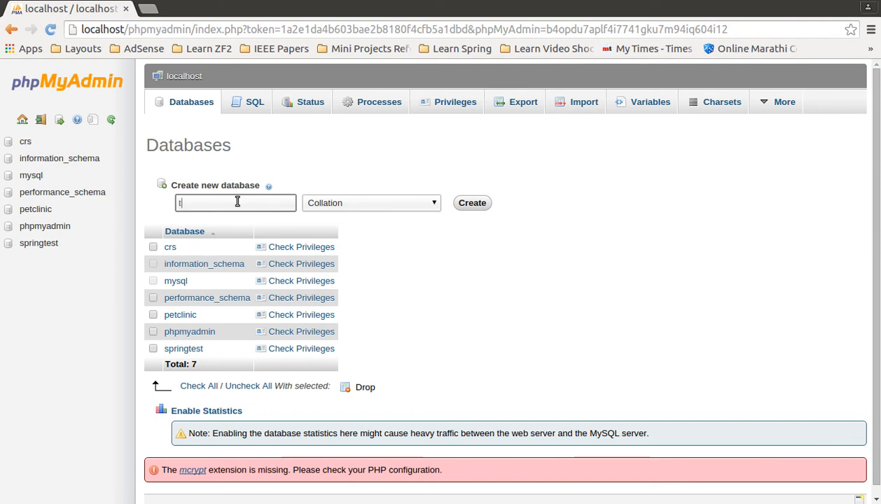
type("testdata")
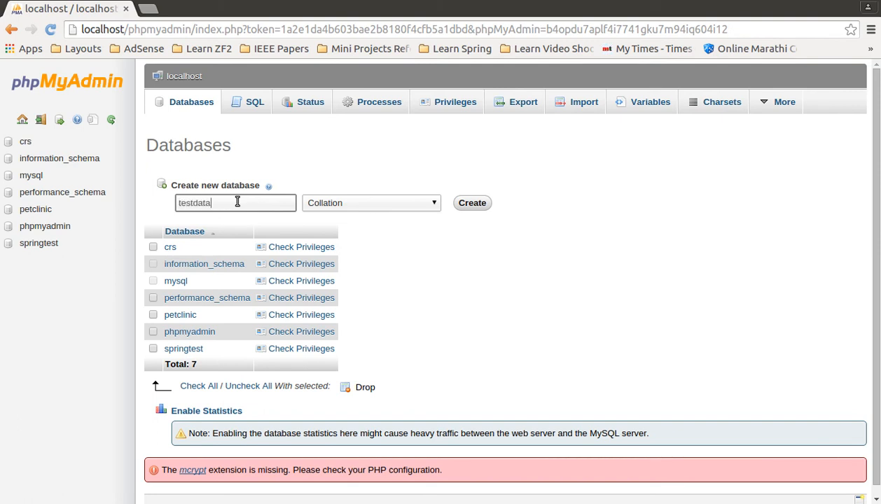
type("base")
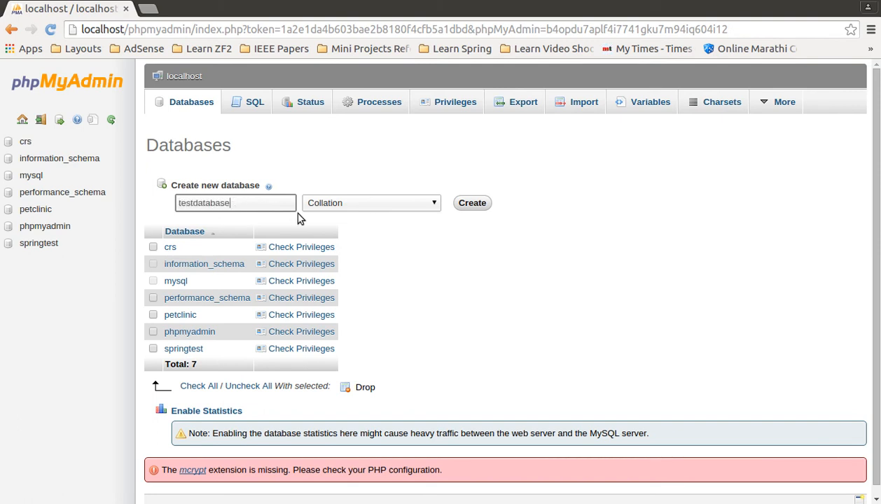
mouse_move(336, 215)
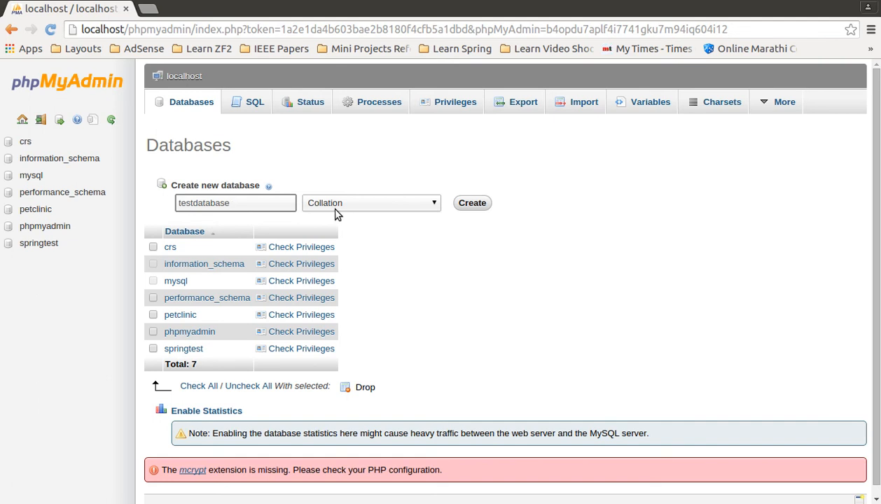
left_click(236, 202)
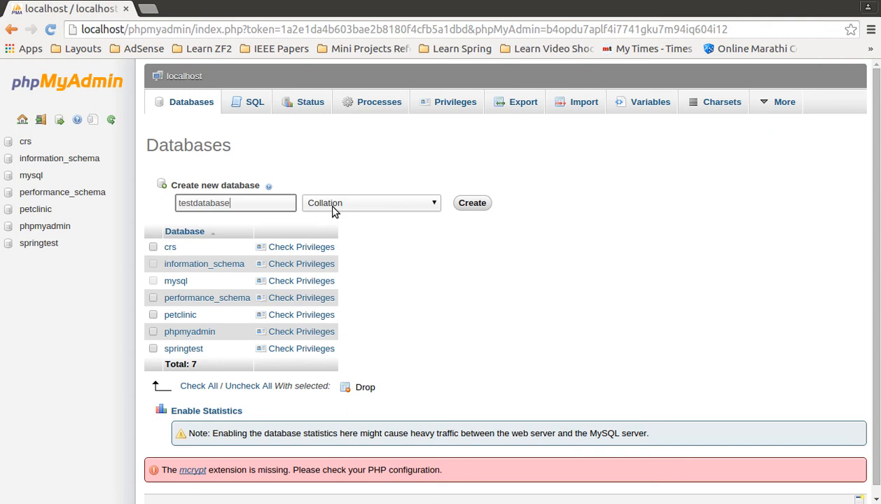
mouse_move(353, 213)
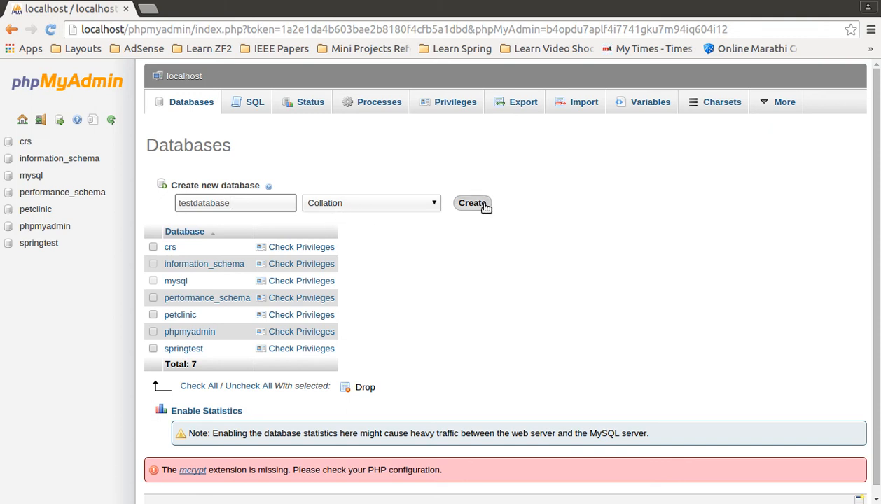
left_click(472, 203)
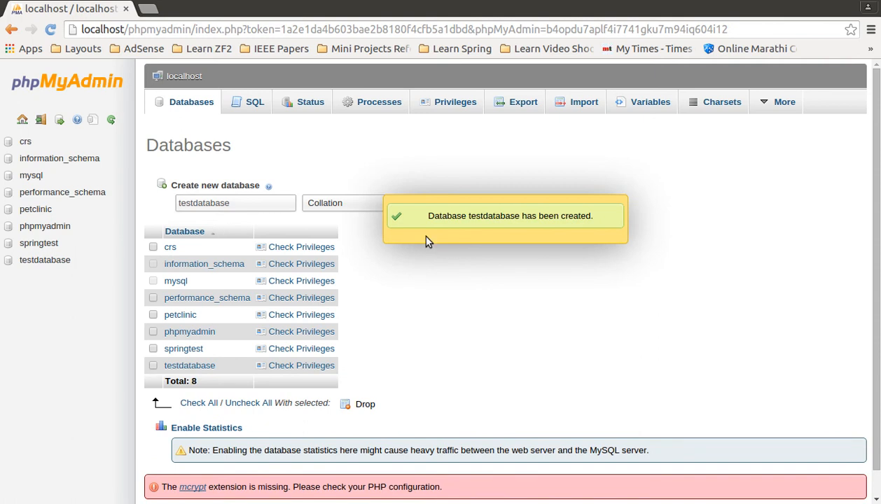
mouse_move(437, 243)
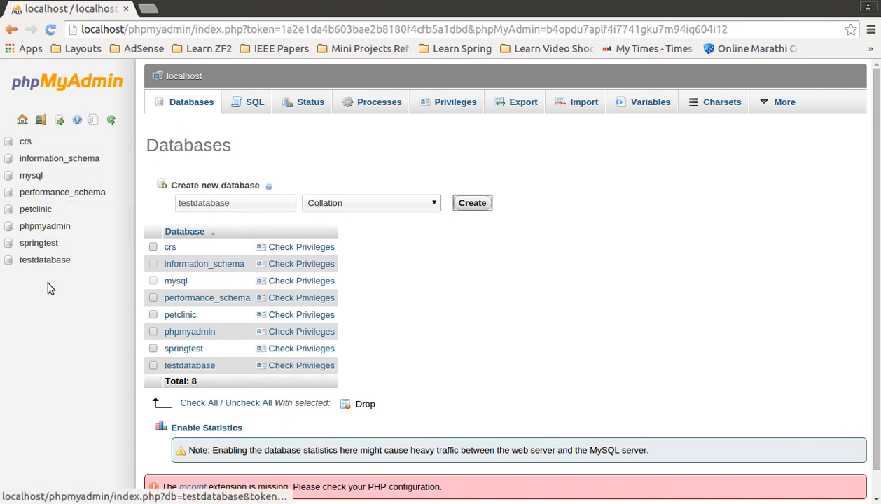
Open testdatabase, briefly switch to crs via the database dropdown, then return to the empty testdatabase.
left_click(189, 364)
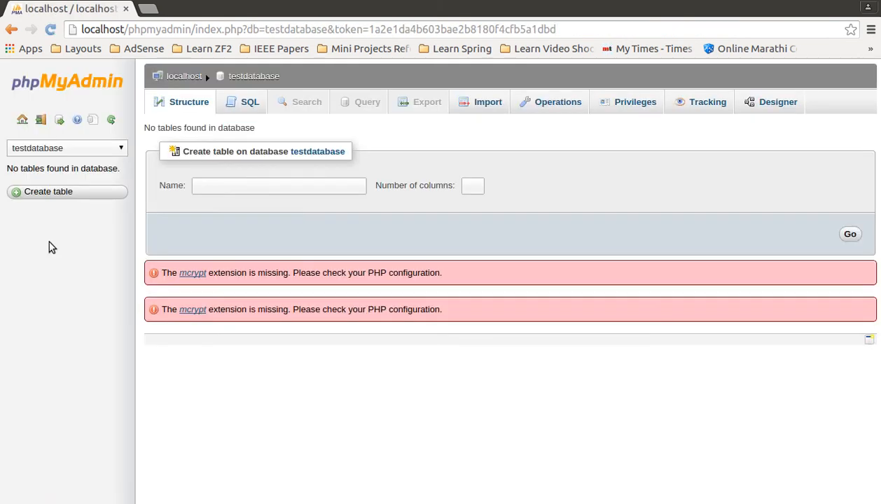
mouse_move(98, 317)
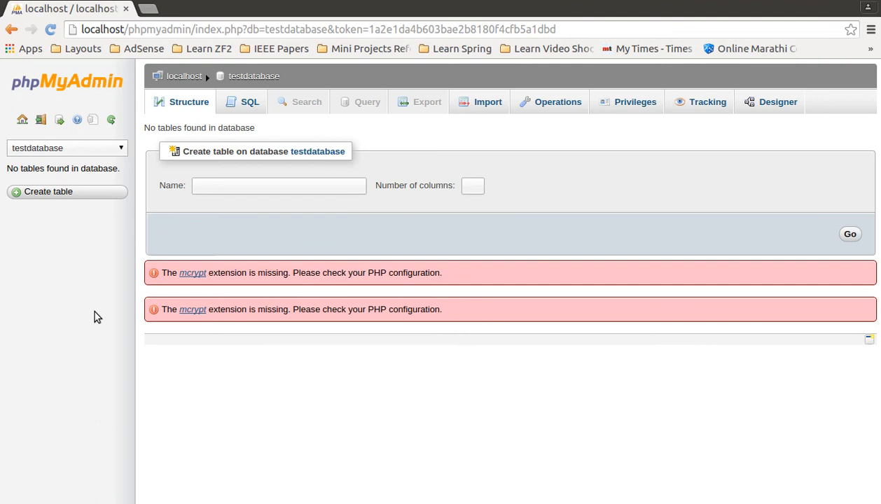
mouse_move(25, 164)
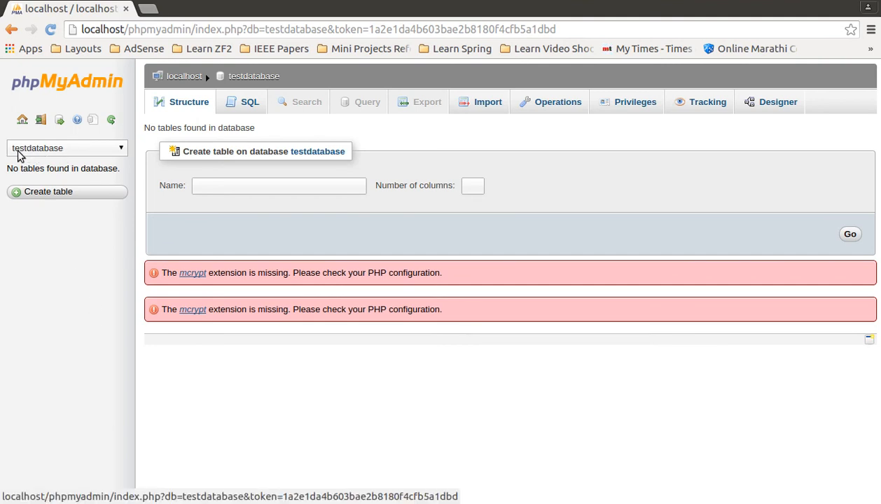
left_click(67, 149)
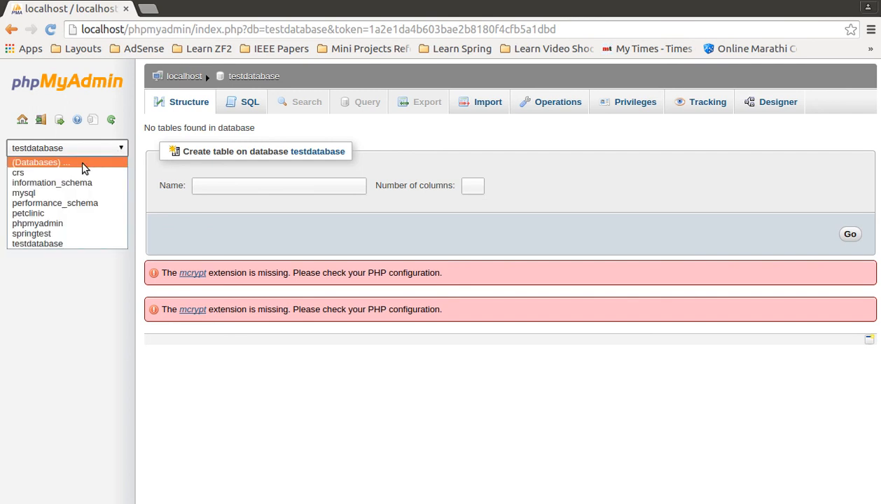
left_click(17, 172)
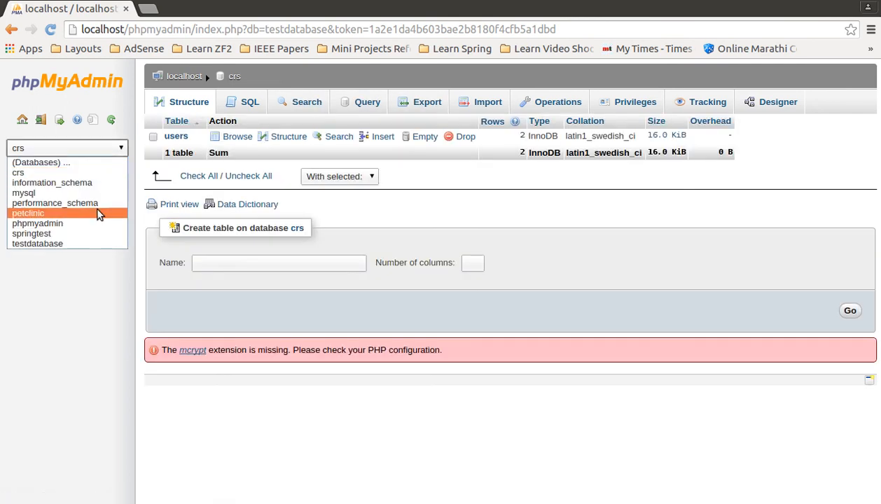
left_click(37, 244)
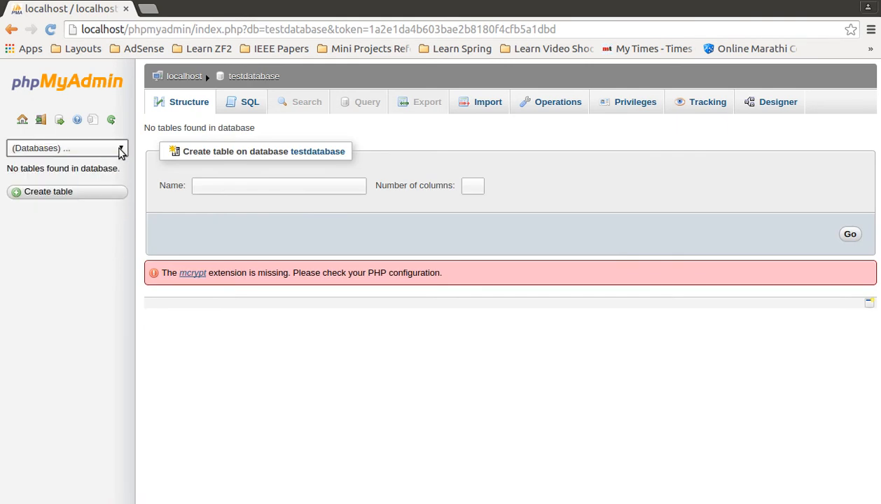
left_click(67, 148)
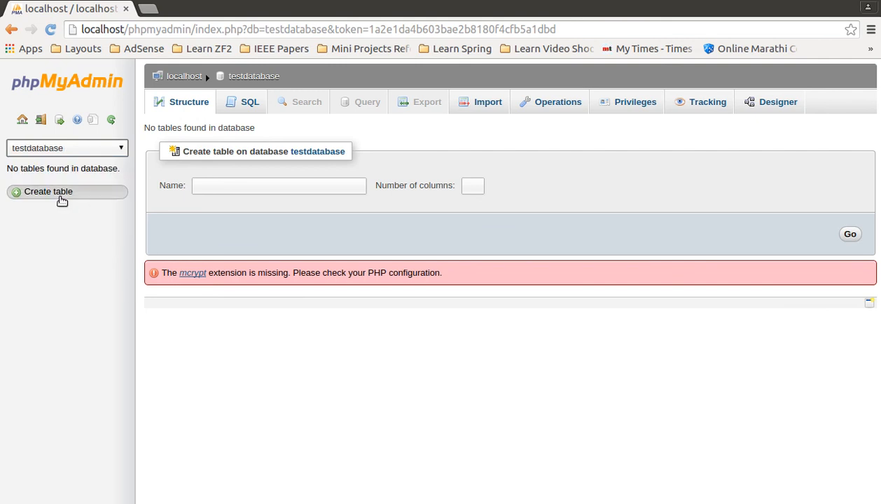
mouse_move(71, 204)
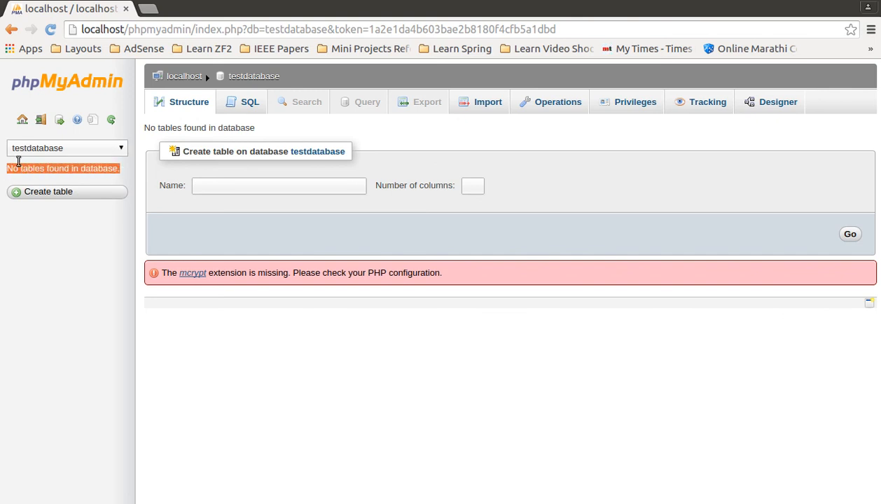
mouse_move(54, 251)
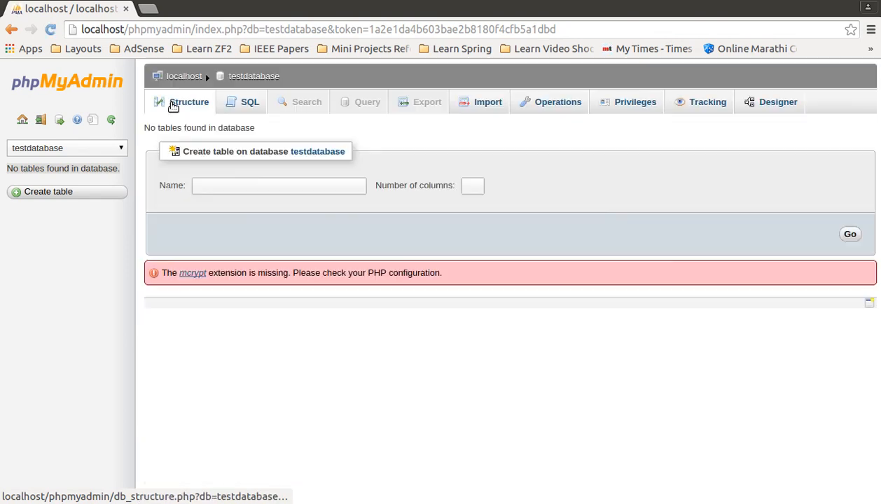
left_click(250, 101)
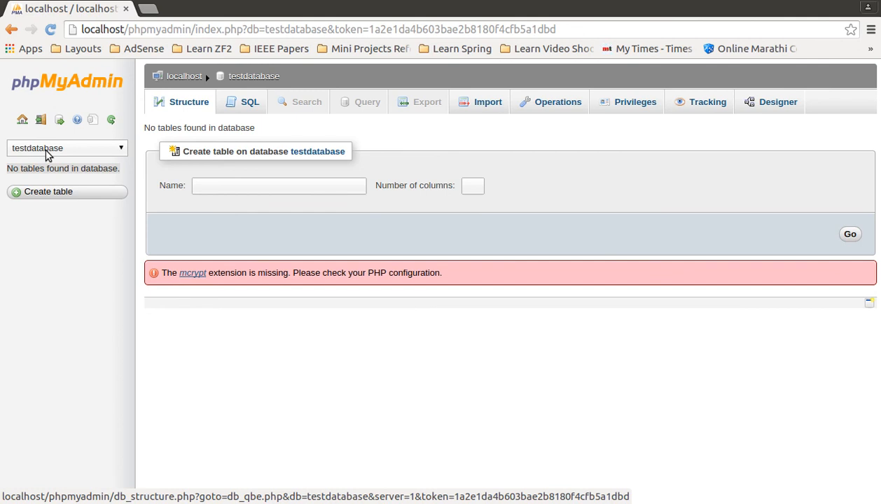
mouse_move(613, 104)
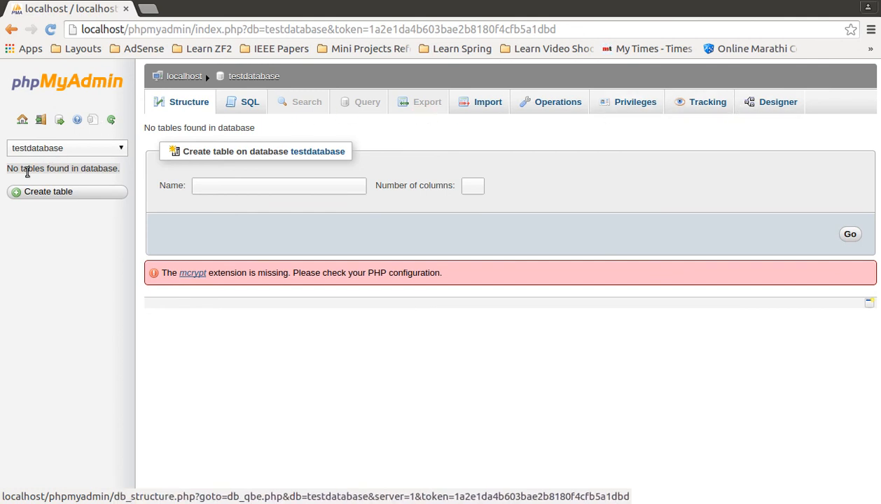
mouse_move(56, 171)
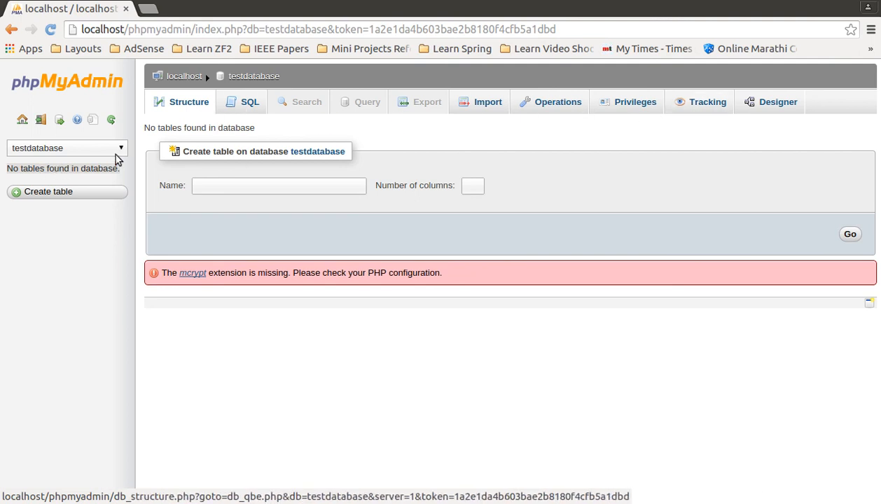
mouse_move(60, 174)
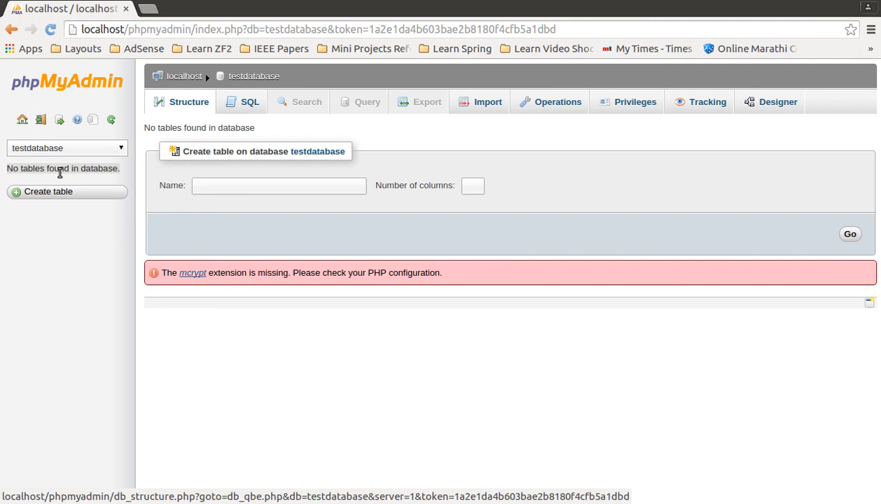
mouse_move(412, 349)
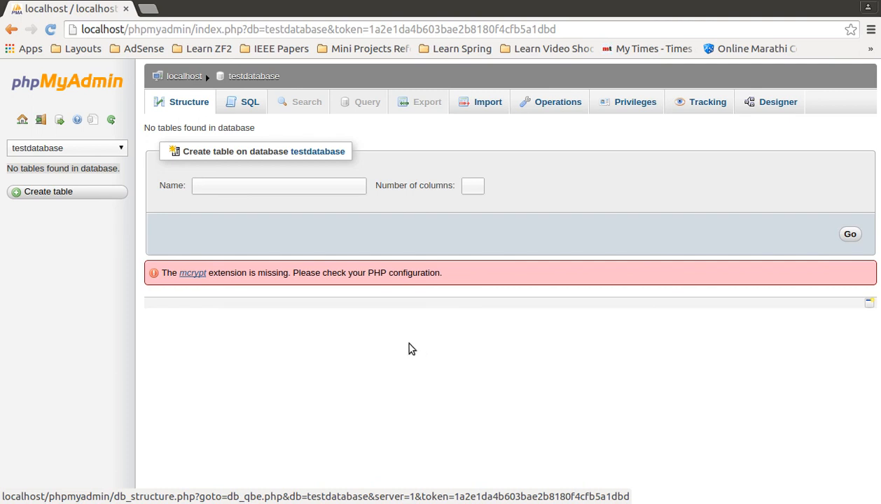
mouse_move(518, 349)
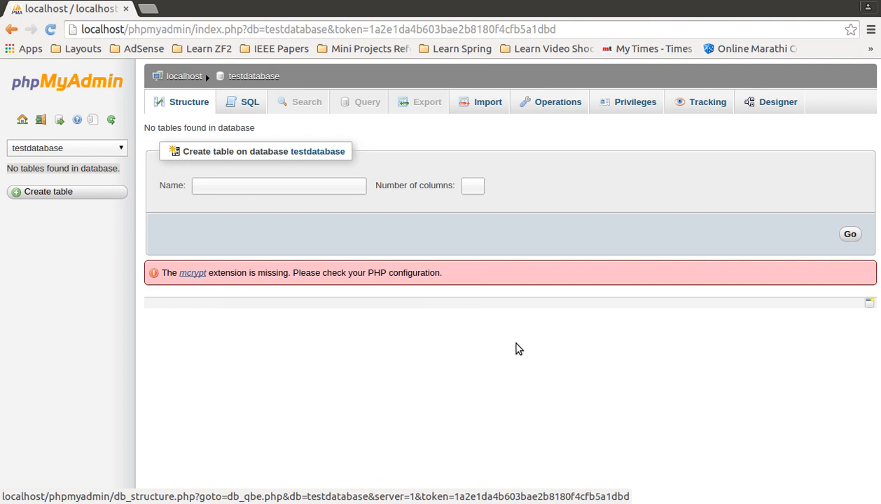
mouse_move(594, 330)
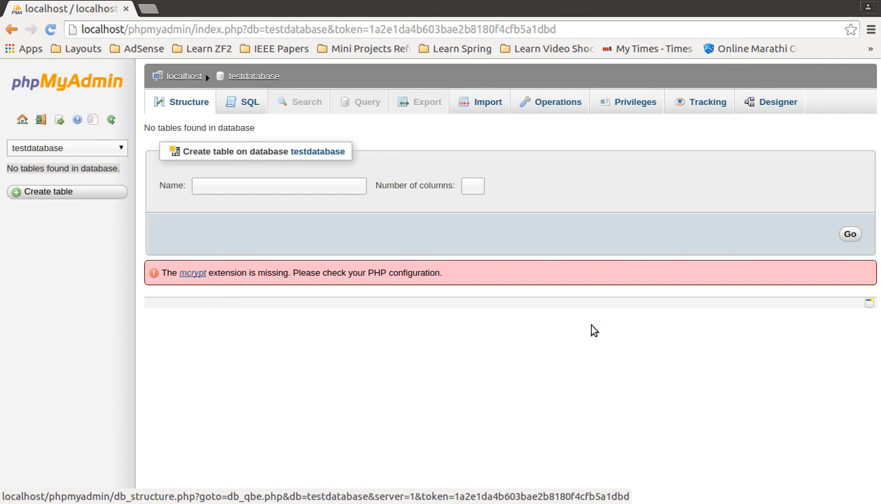